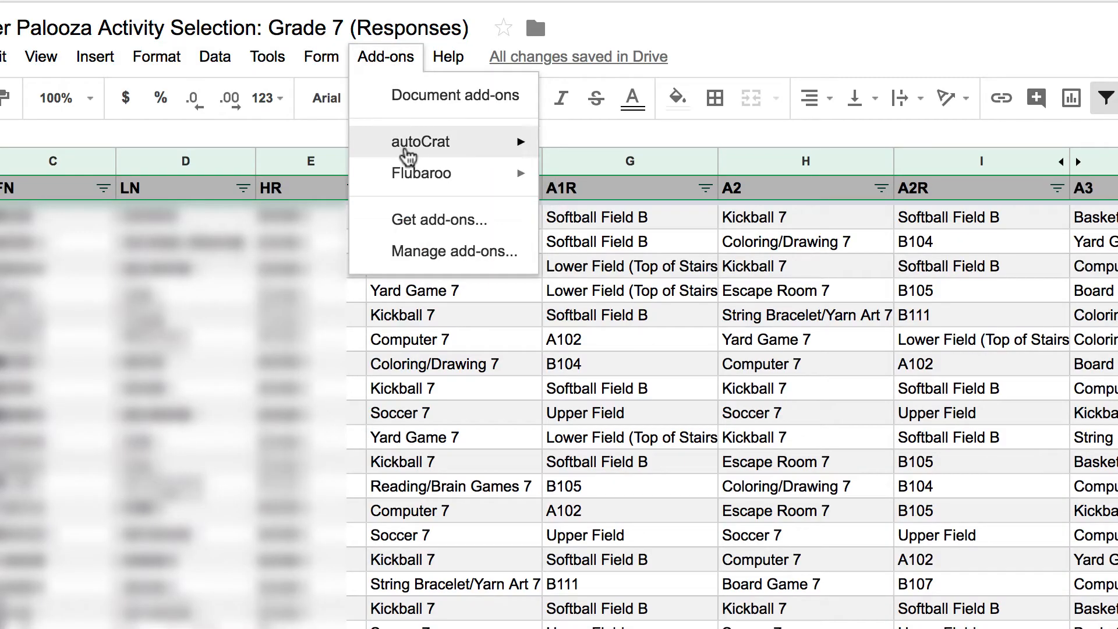
mouse_move(420, 142)
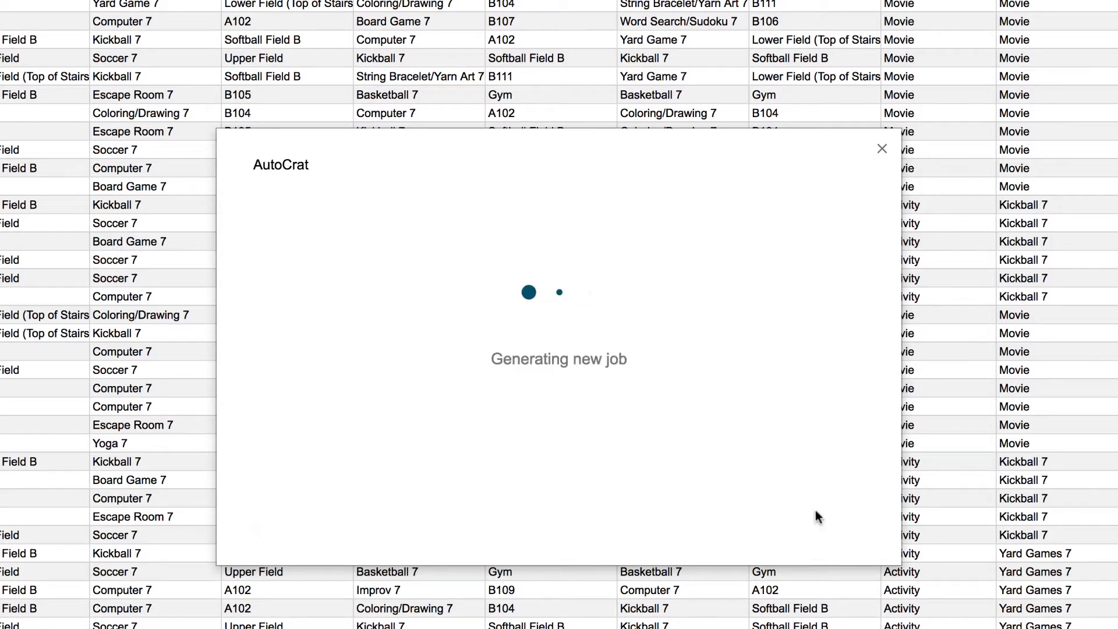
mouse_move(765, 456)
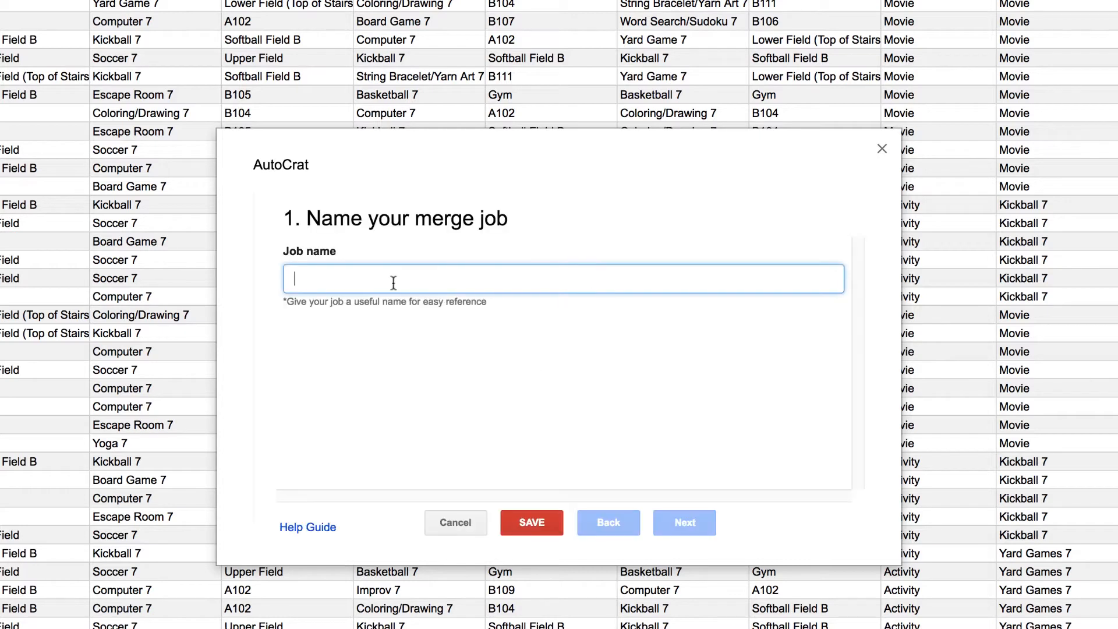
Step: Name the autoCrat merge job "7th Grade Part 1" and continue to the template step
click(684, 521)
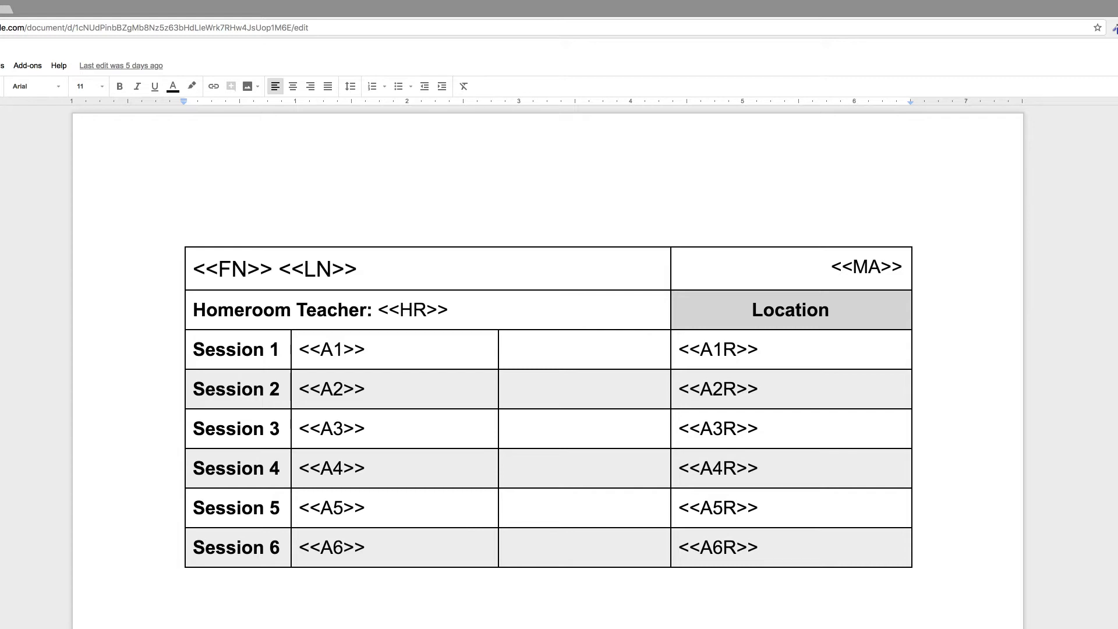
click(187, 235)
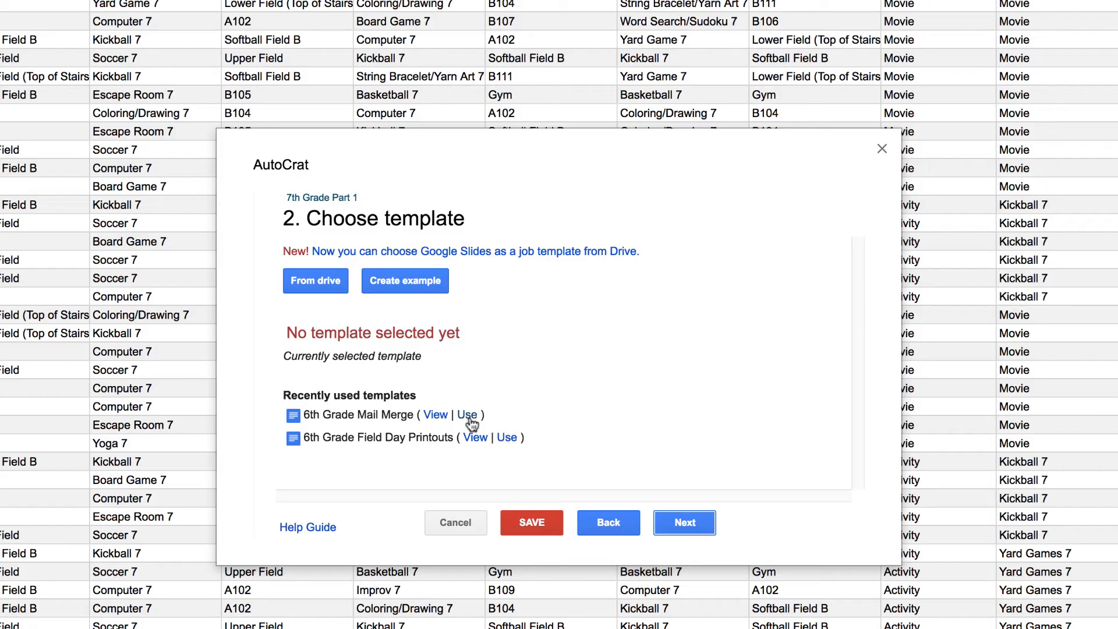
Step: Use the recently used 6th Grade Mail Merge document as the job's template
click(467, 415)
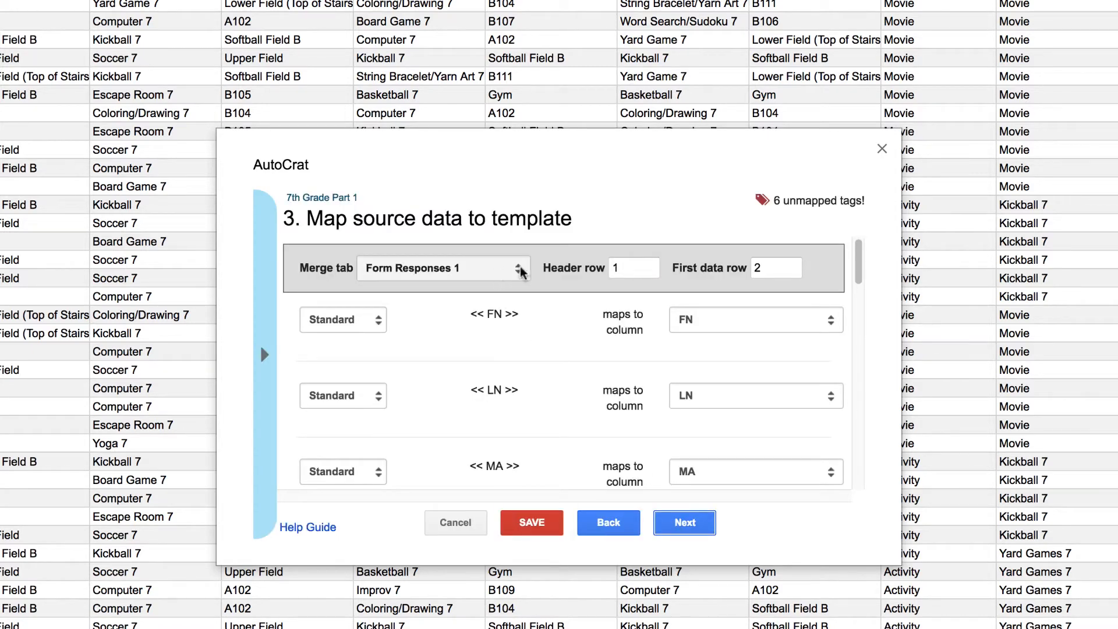
Step: Merge from the Part 1 (Do Not Touch) sheet, accept the tag-to-column mappings and continue
click(442, 268)
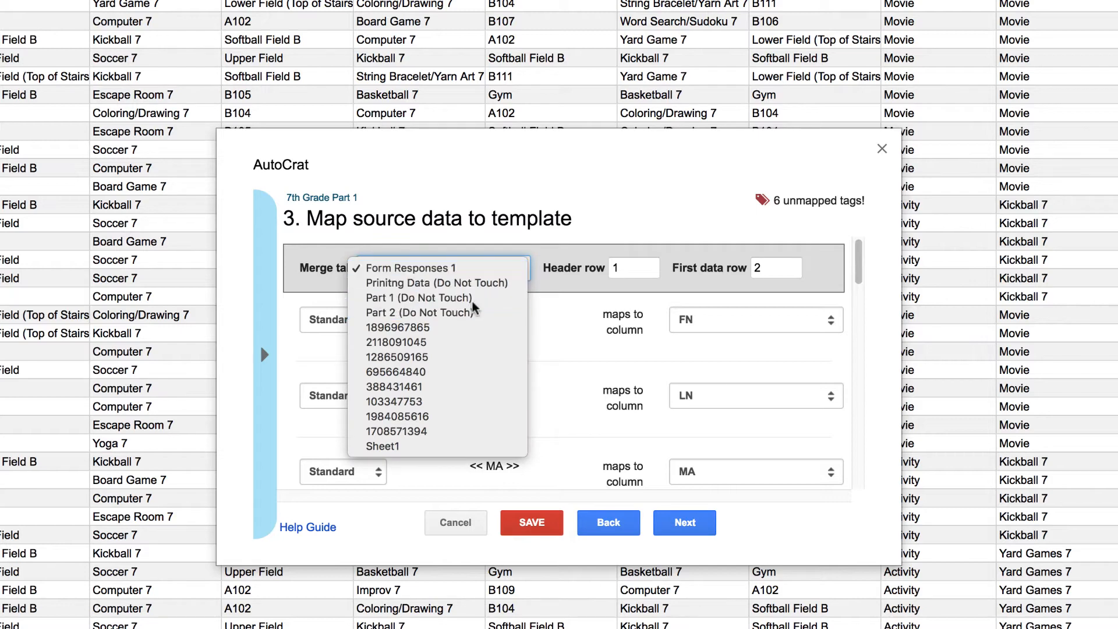
click(419, 298)
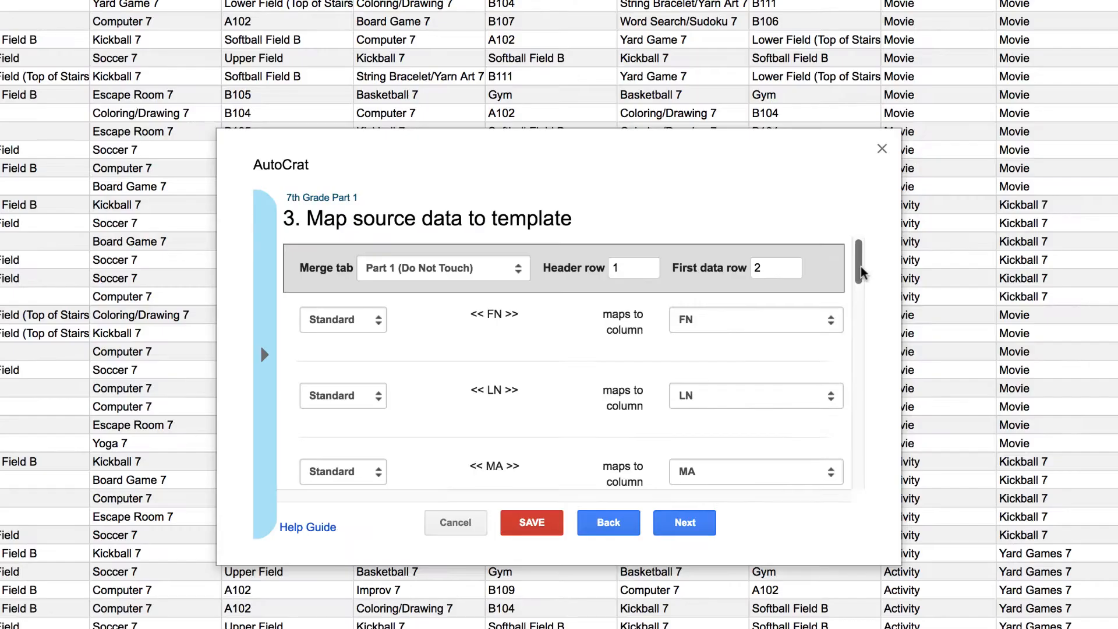
scroll(down, 3)
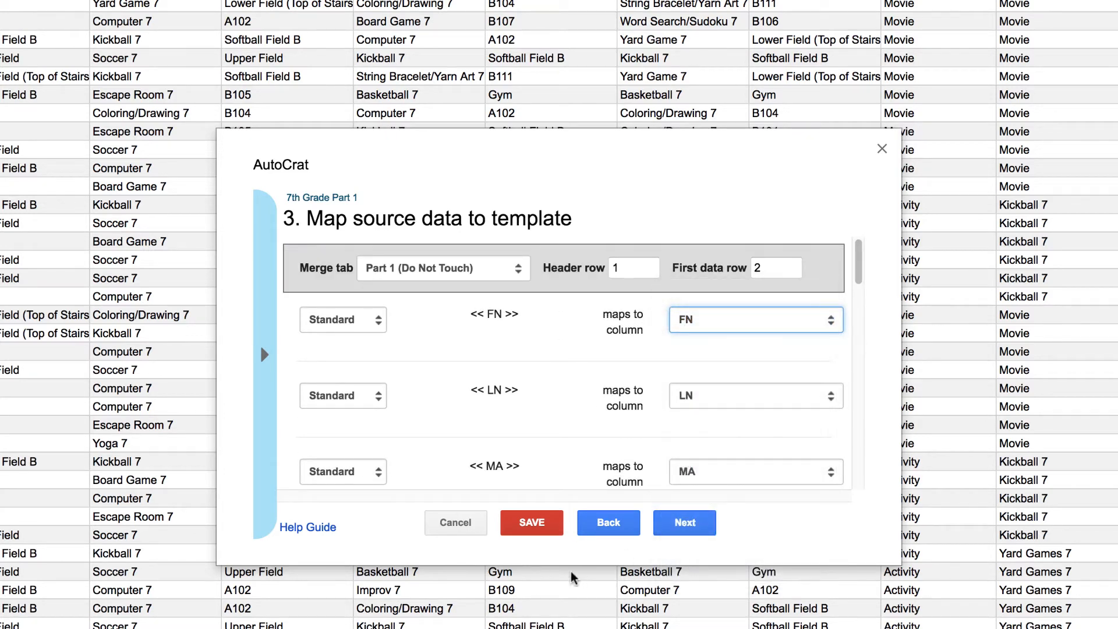
click(684, 523)
text(7th)
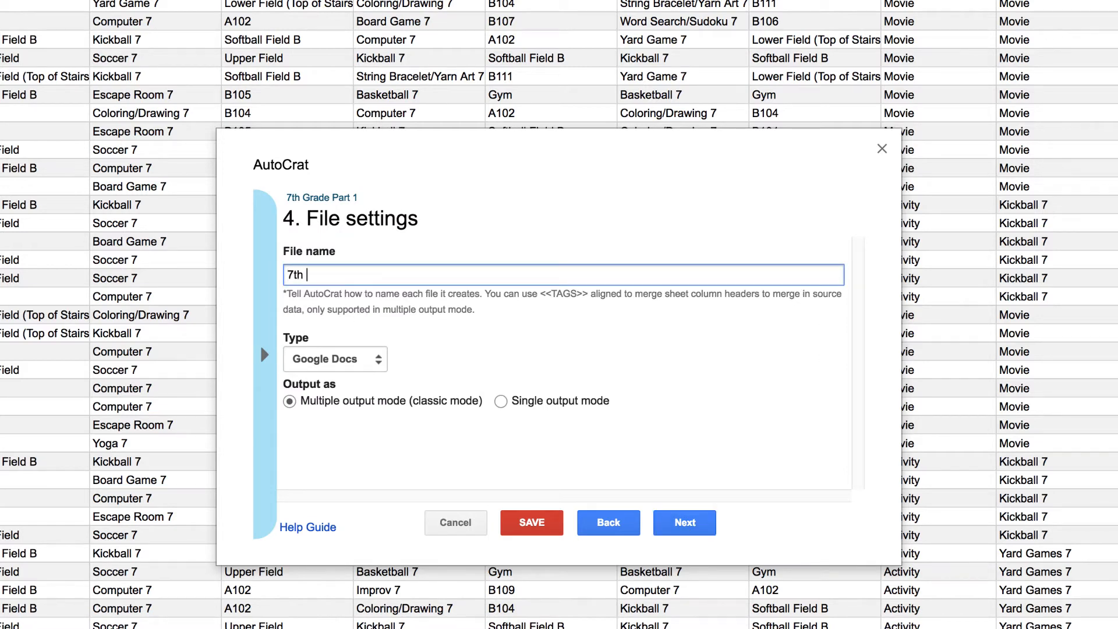
Step: Name the output "7th Grade Part 1" as a single combined PDF and continue to destination folders
text(Grade)
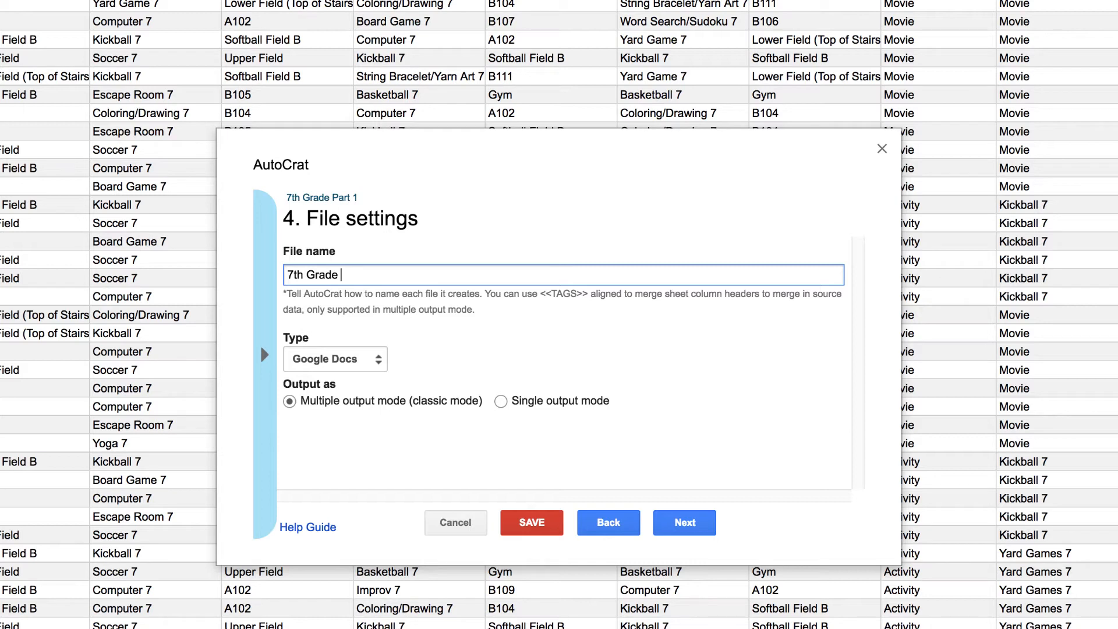
text(P)
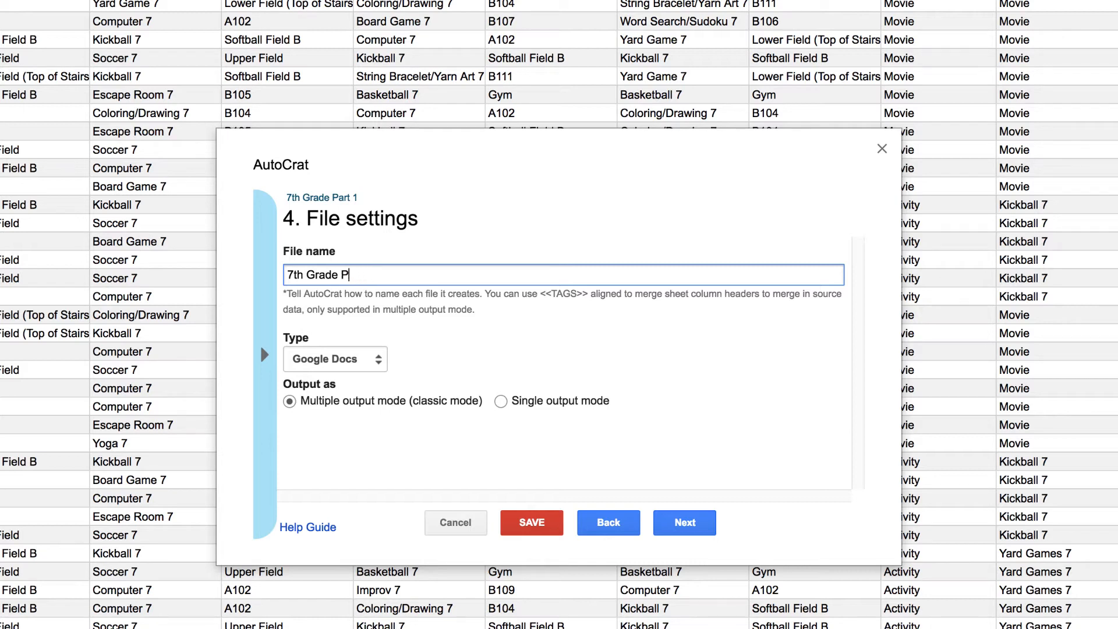
text(art 1)
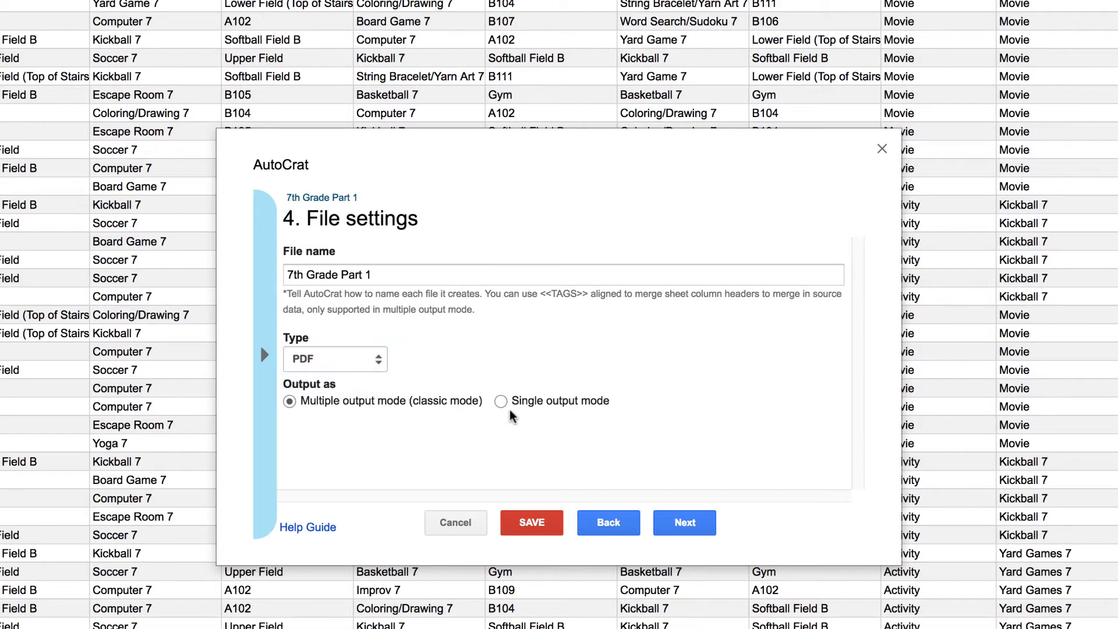
click(501, 400)
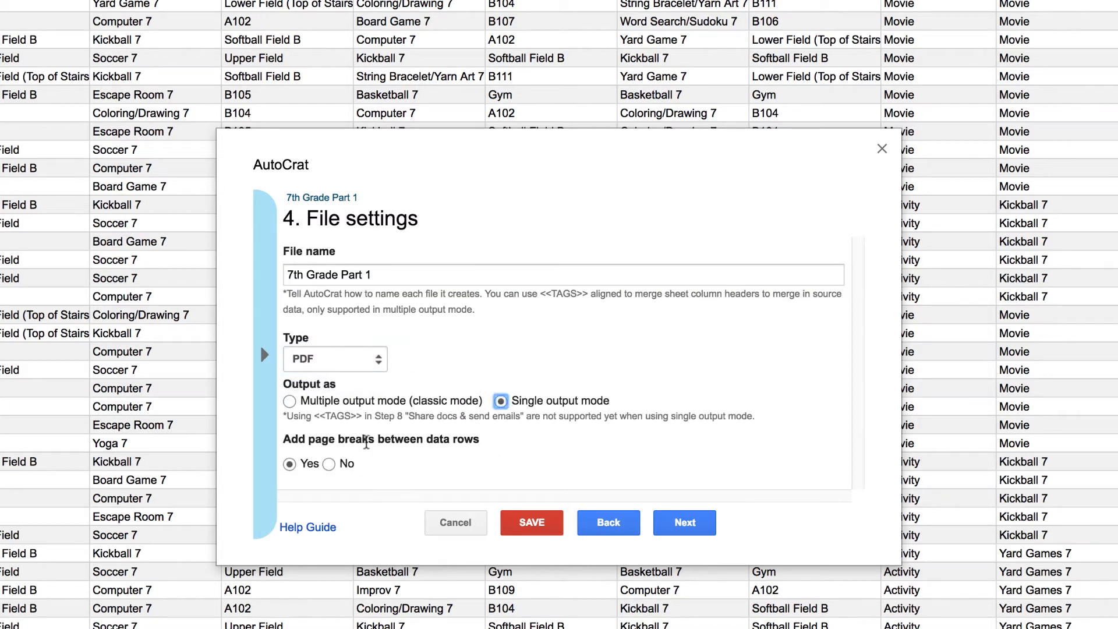
mouse_move(692, 533)
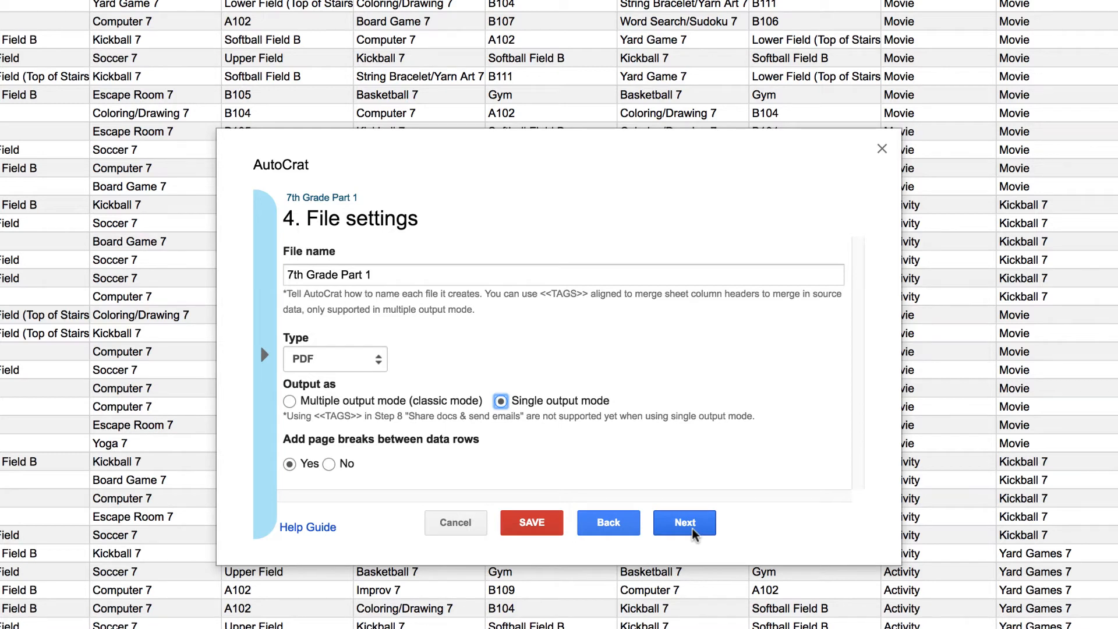
click(685, 521)
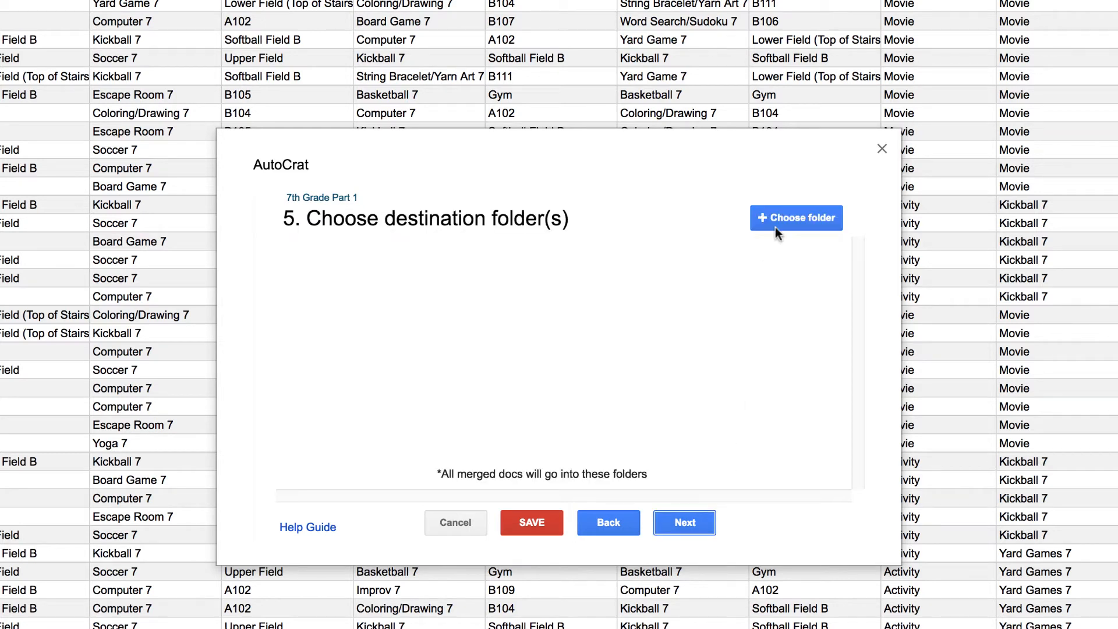
Step: Skip merge condition, sharing and triggers, then save the 7th Grade Part 1 job
click(796, 217)
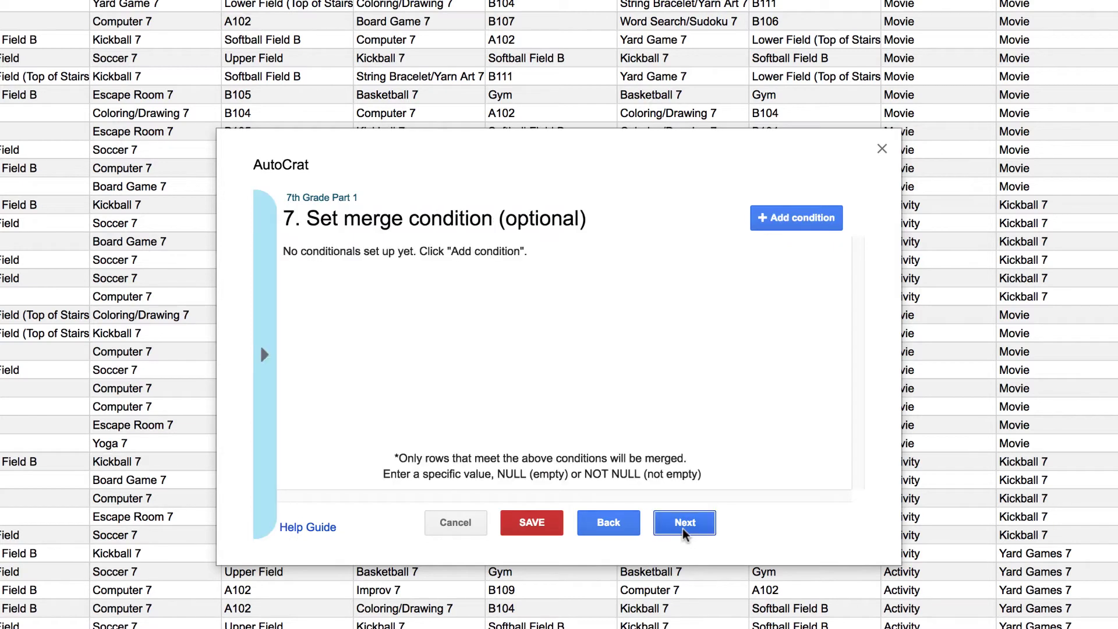
click(685, 522)
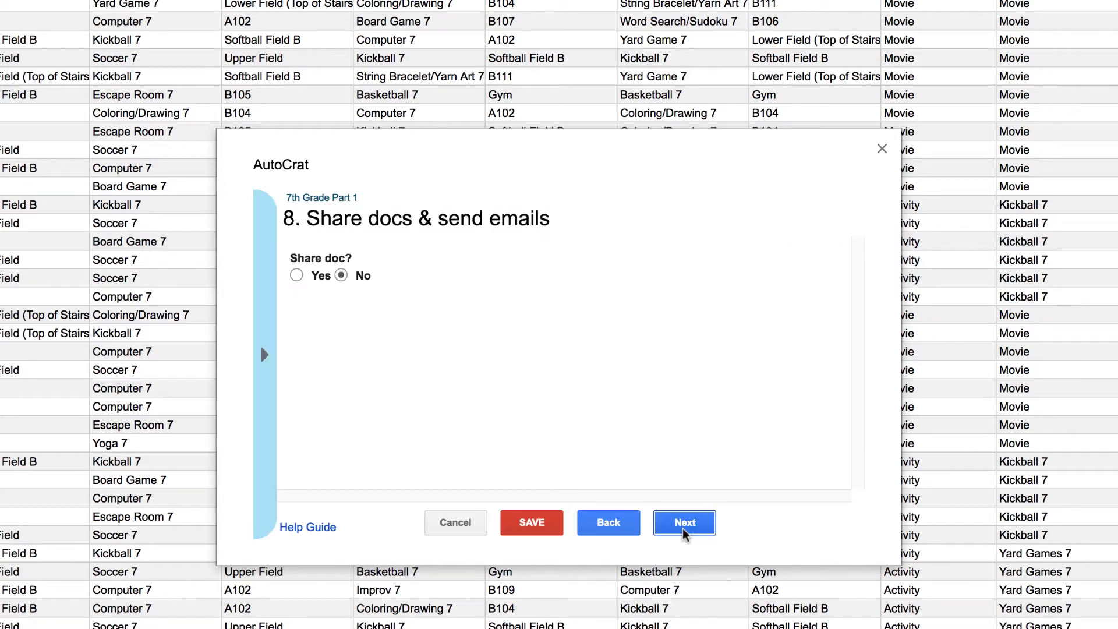
click(684, 521)
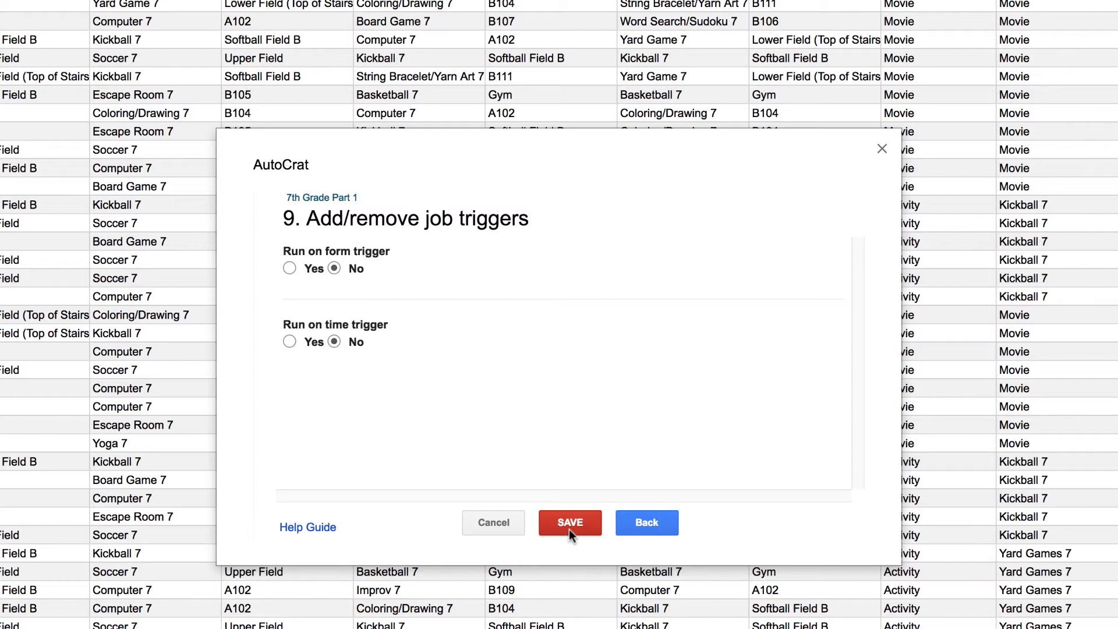
click(570, 522)
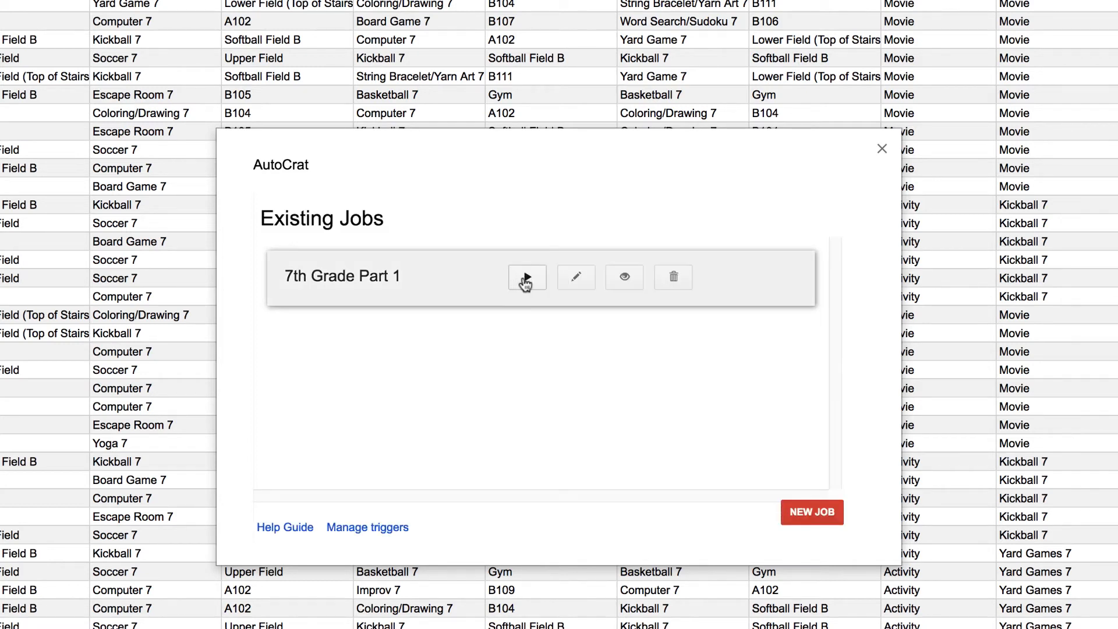
Step: Run the 7th Grade Part 1 job from Existing Jobs to generate its PDF
click(527, 277)
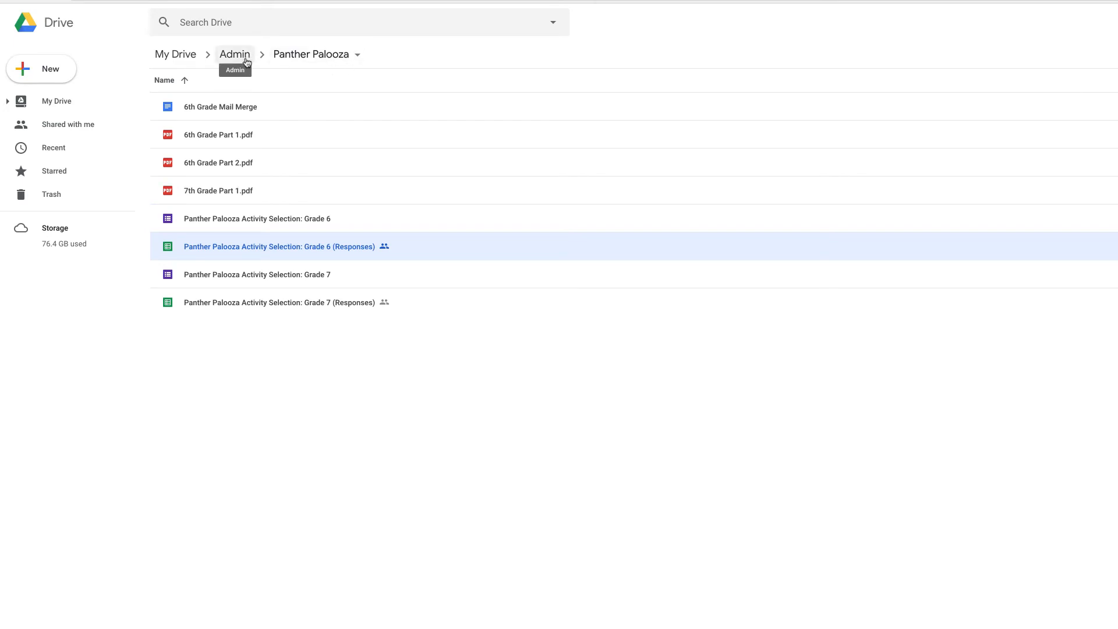
Step: Preview 7th Grade Part 1.pdf from the Panther Palooza folder in Drive
click(218, 191)
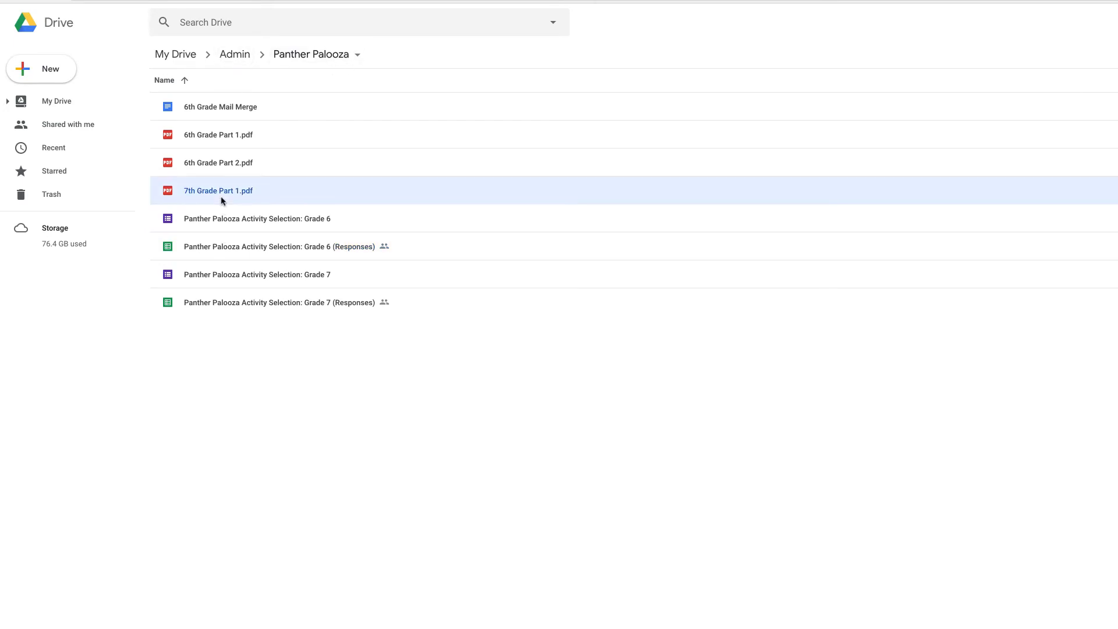
double_click(218, 191)
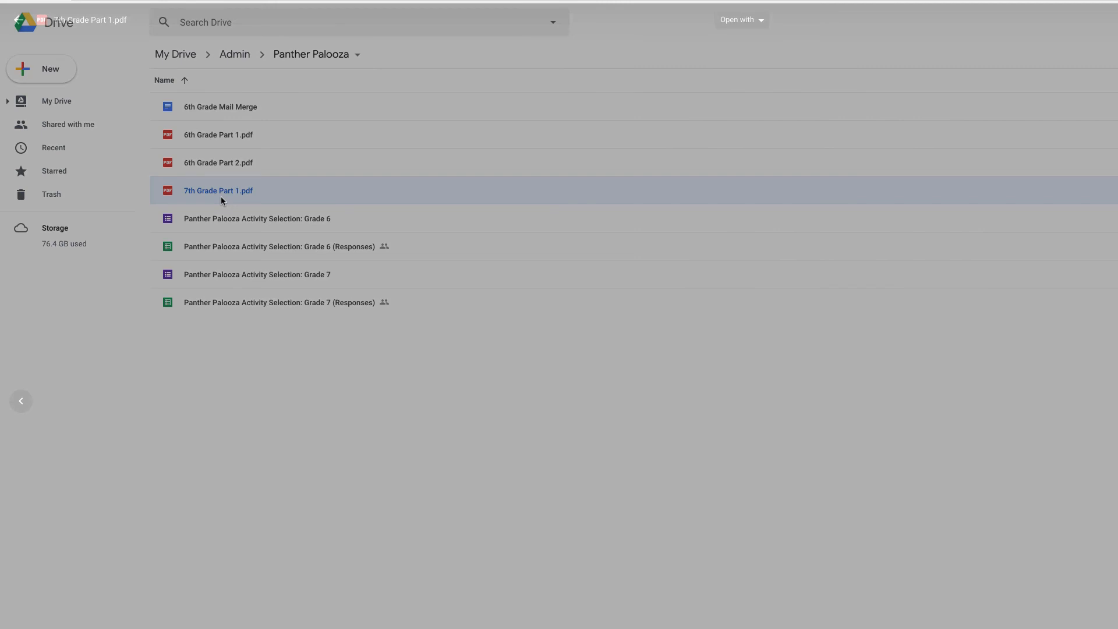
double_click(219, 191)
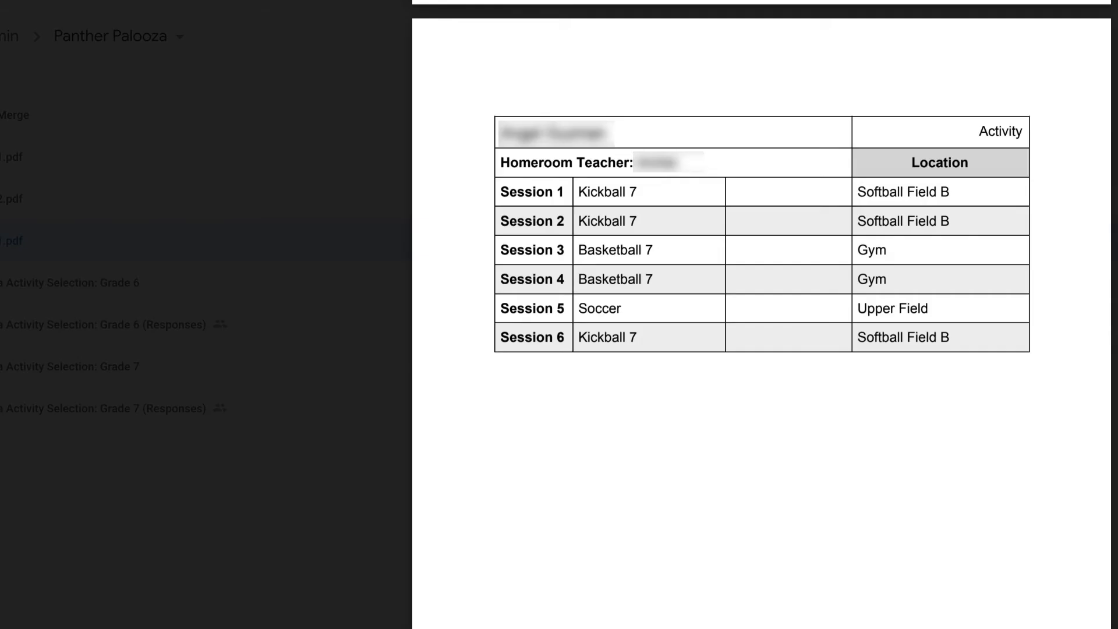